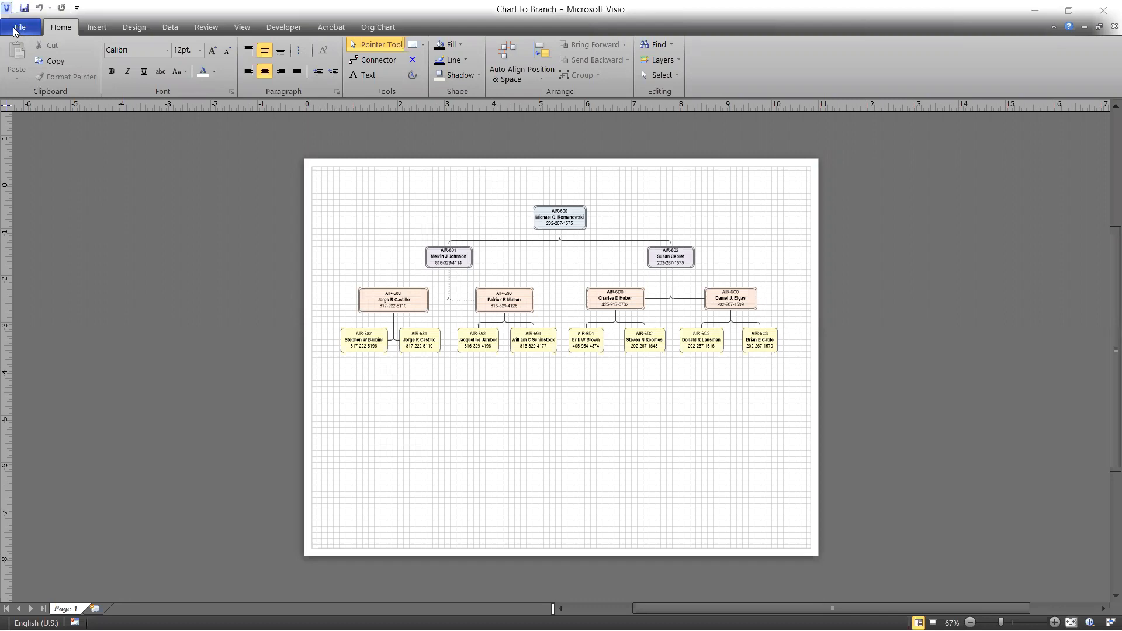
- Open the Backstage Info page for the Chart to Branch drawing
click(20, 27)
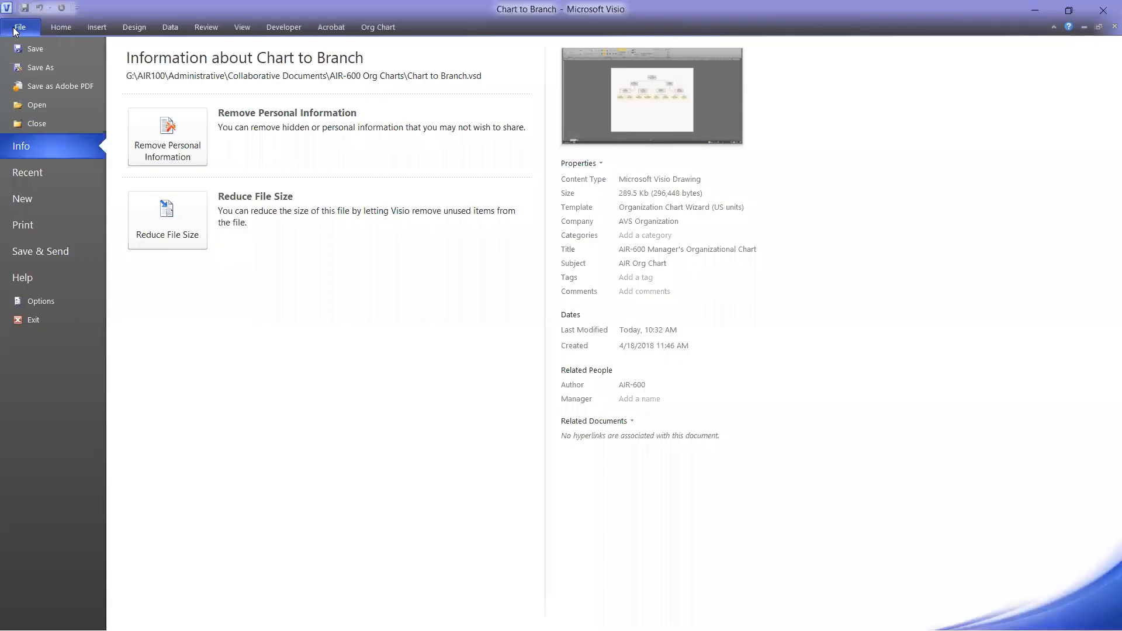
mouse_move(40, 67)
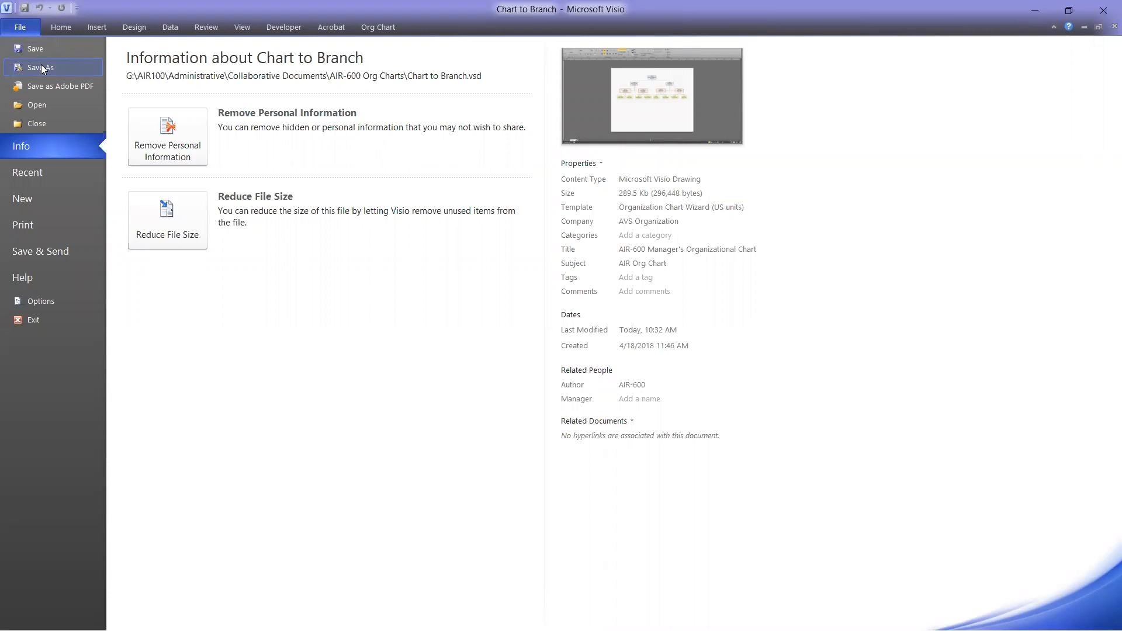
- Begin Save As to the Desktop and list the available file types
click(20, 27)
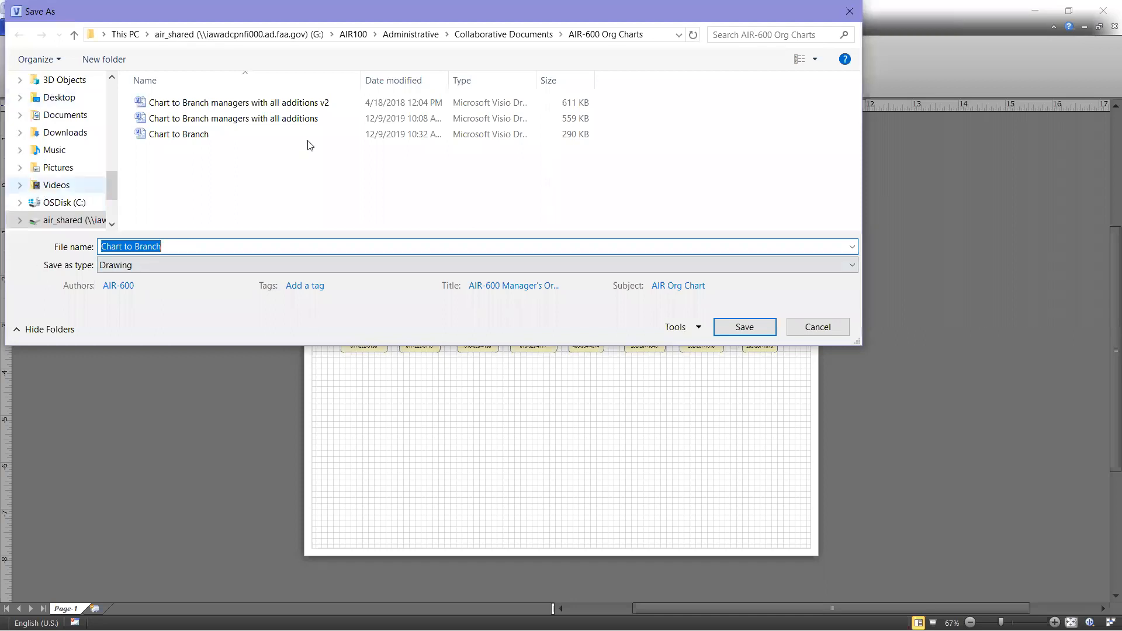
mouse_move(233, 177)
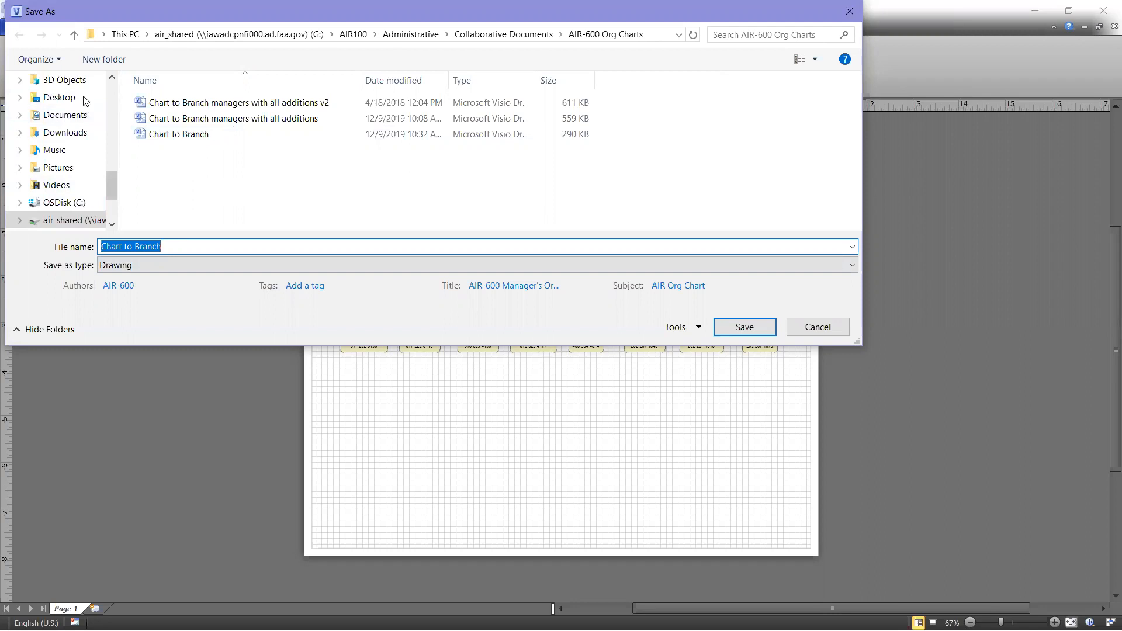
click(59, 97)
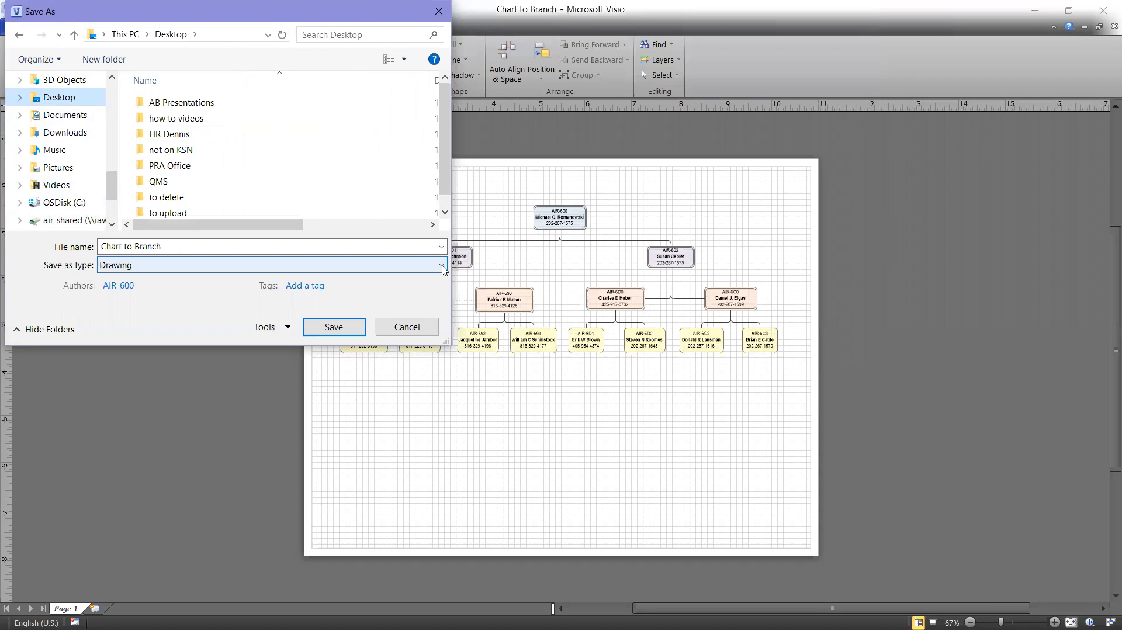
click(440, 265)
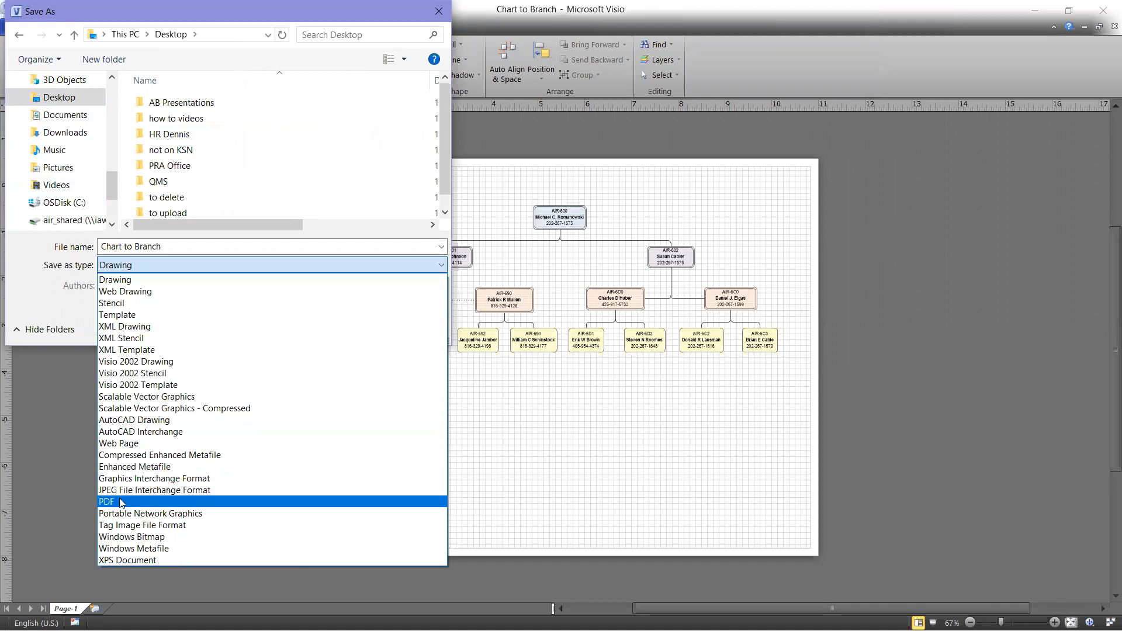
- Save Chart to Branch as a PDF with document properties and structure tags
click(106, 501)
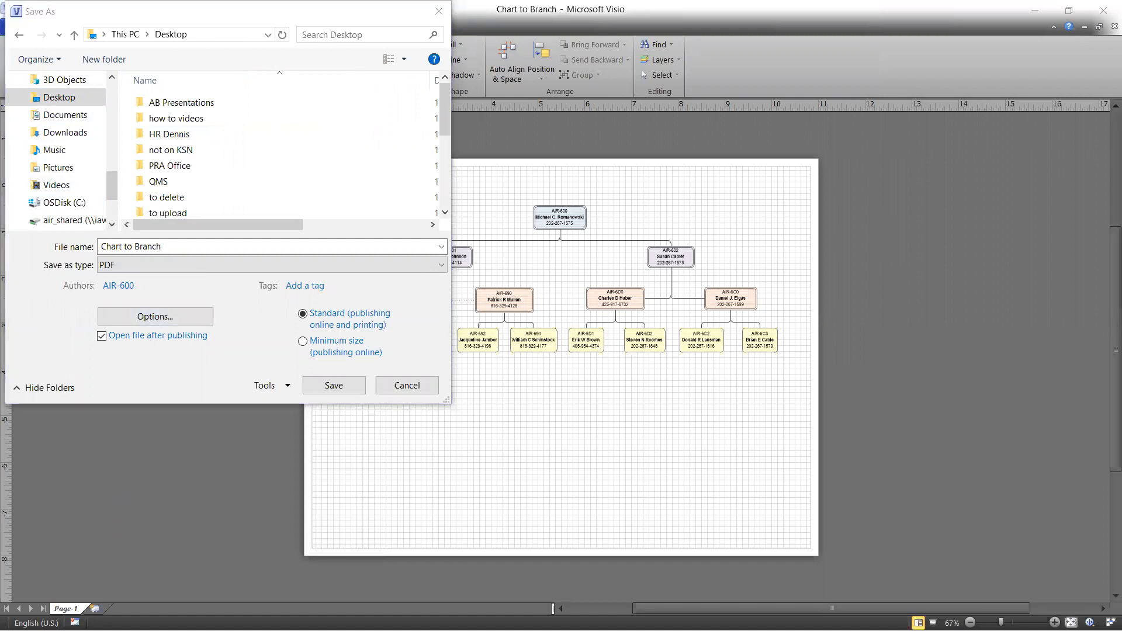
click(154, 316)
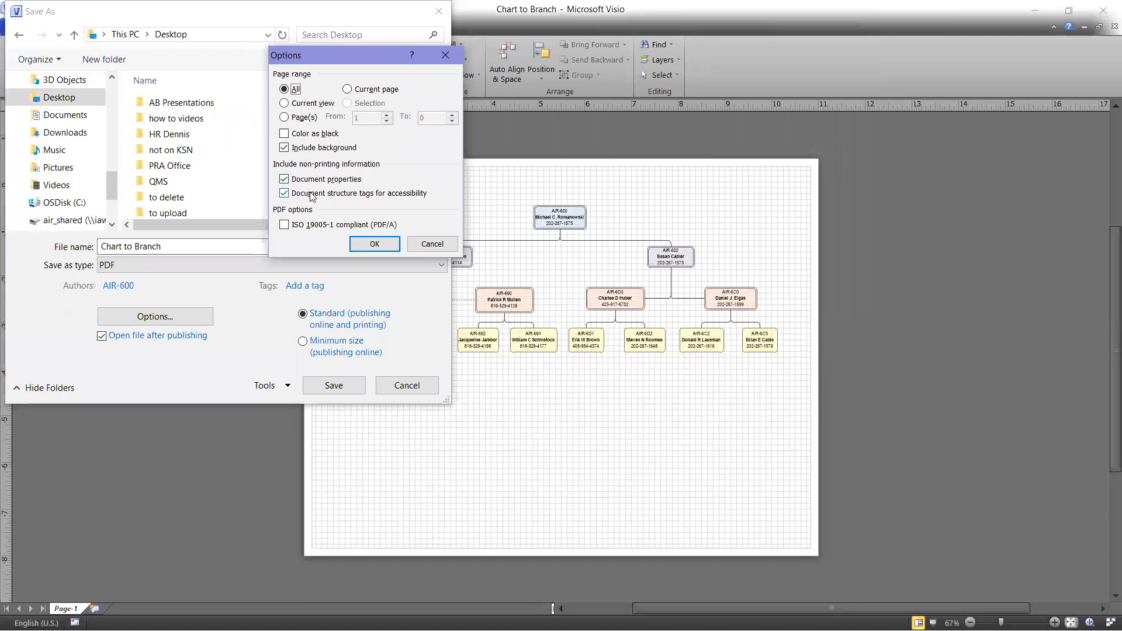
mouse_move(382, 201)
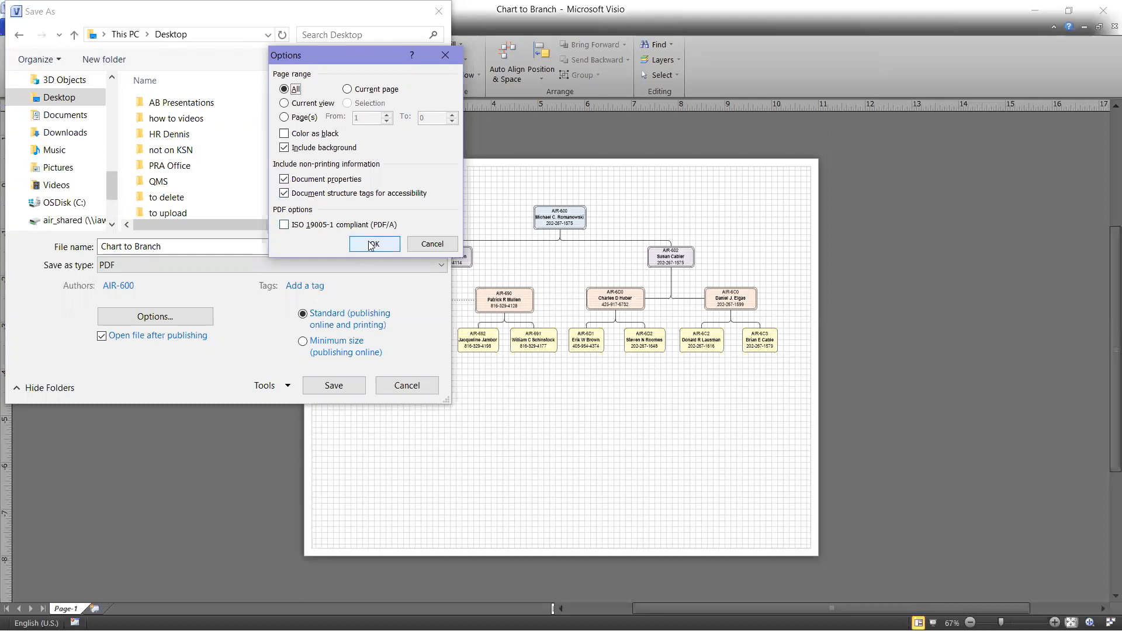
click(373, 244)
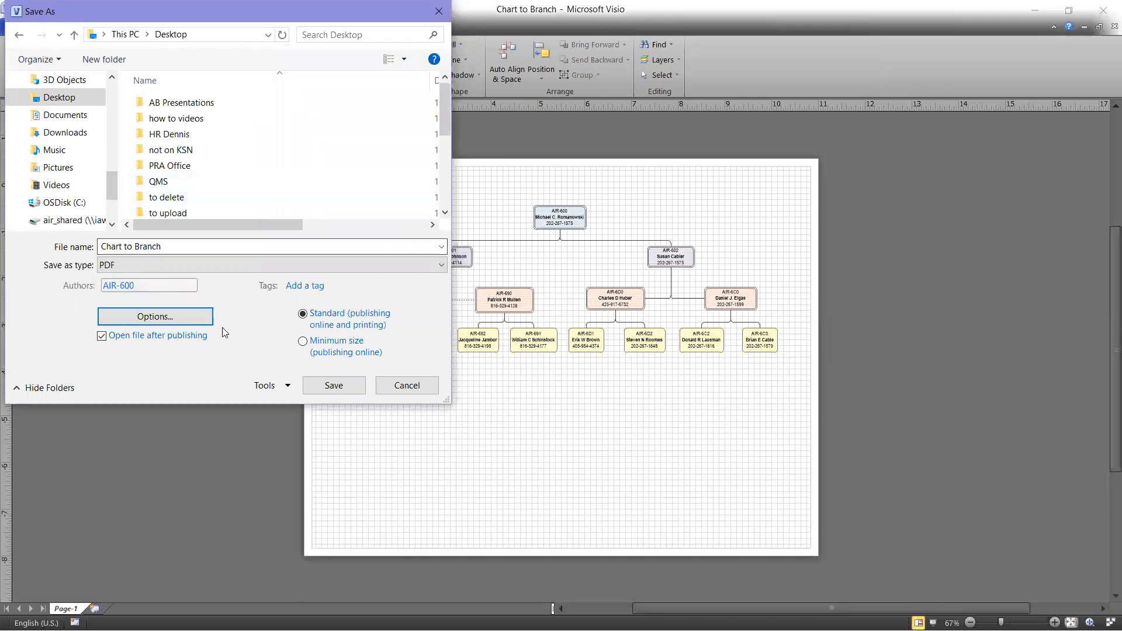
click(332, 385)
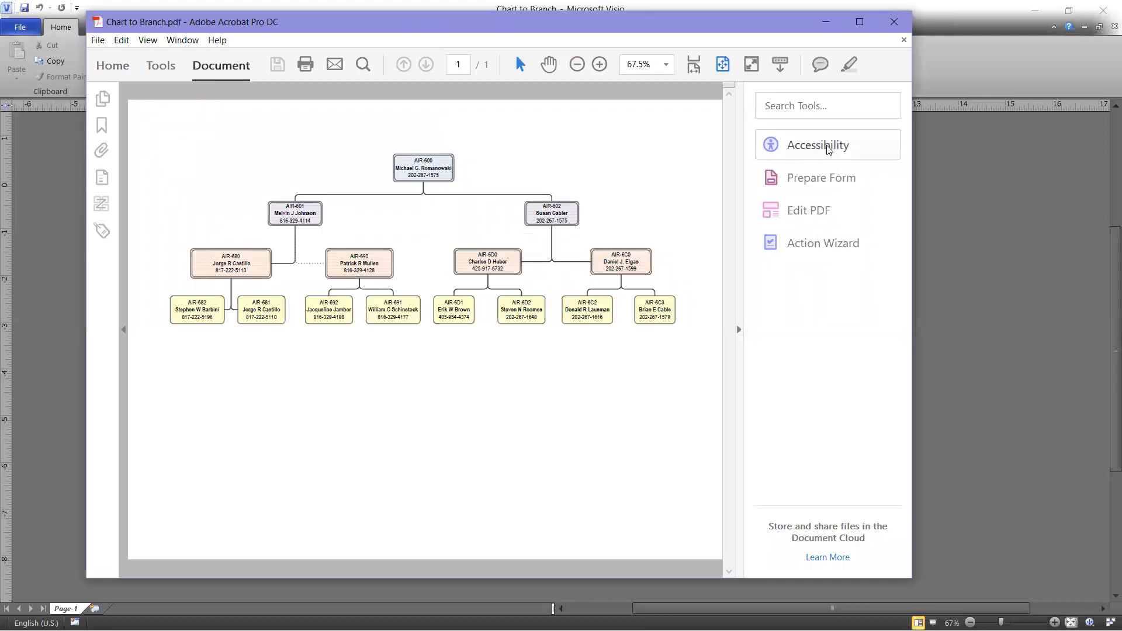
- Run Acrobat's Full Check on Chart to Branch and review the Document results, including the failed Title check
click(816, 144)
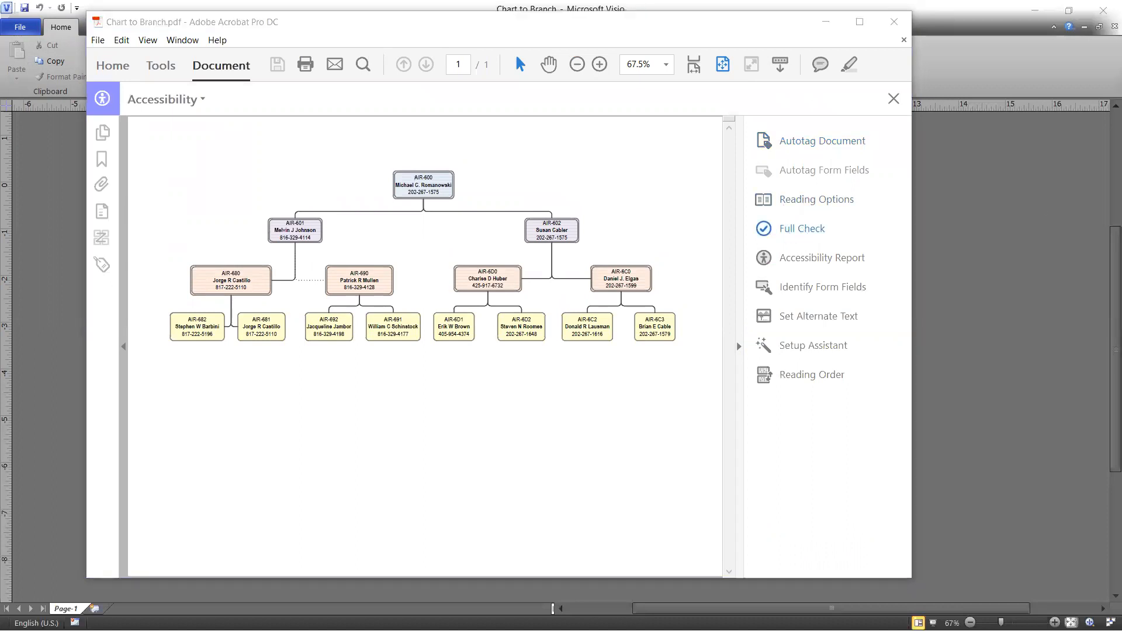
click(800, 229)
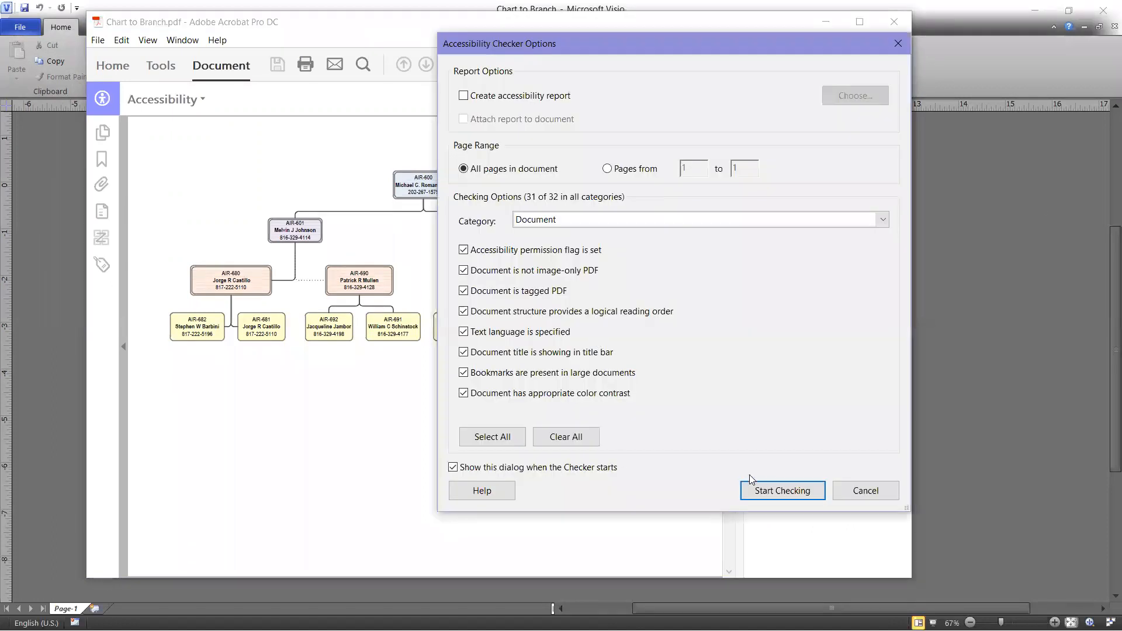
click(781, 491)
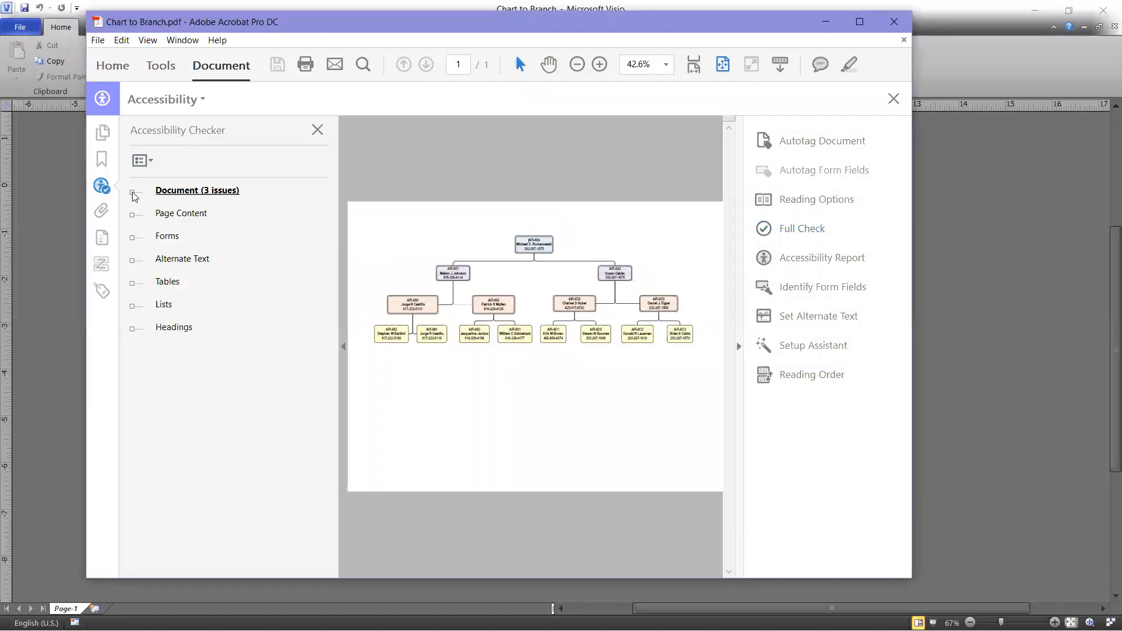
click(133, 195)
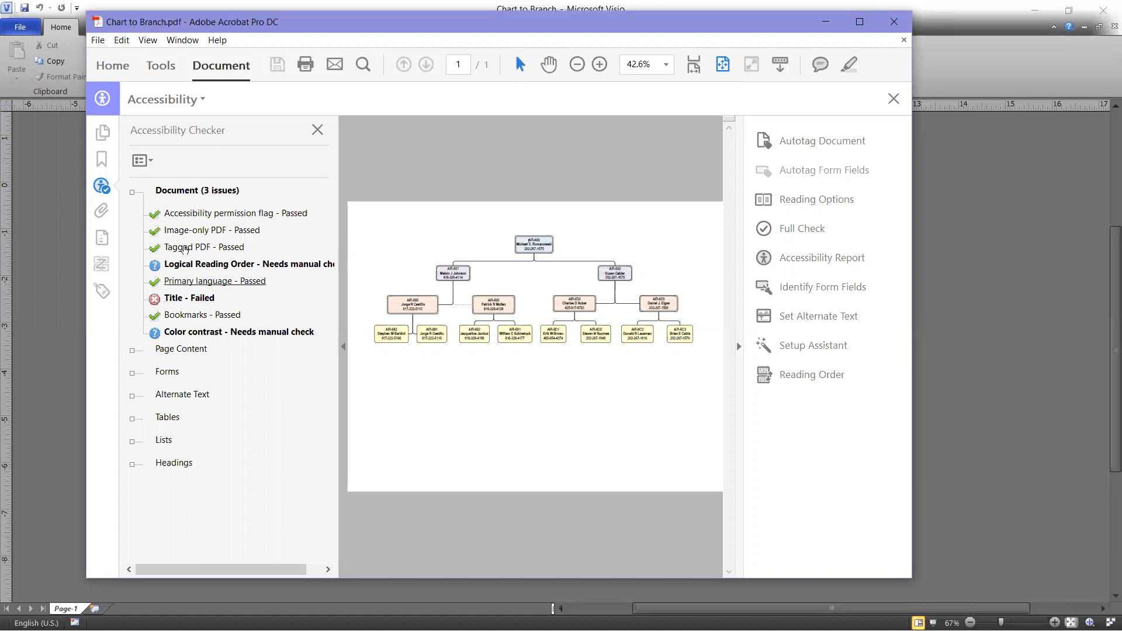
click(98, 41)
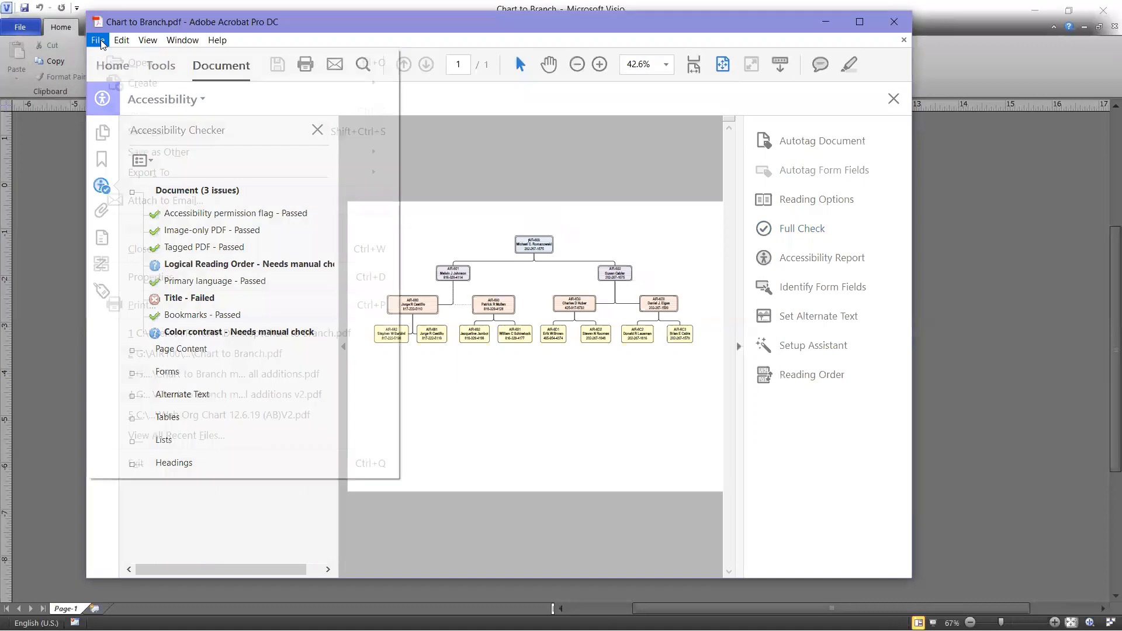
click(98, 40)
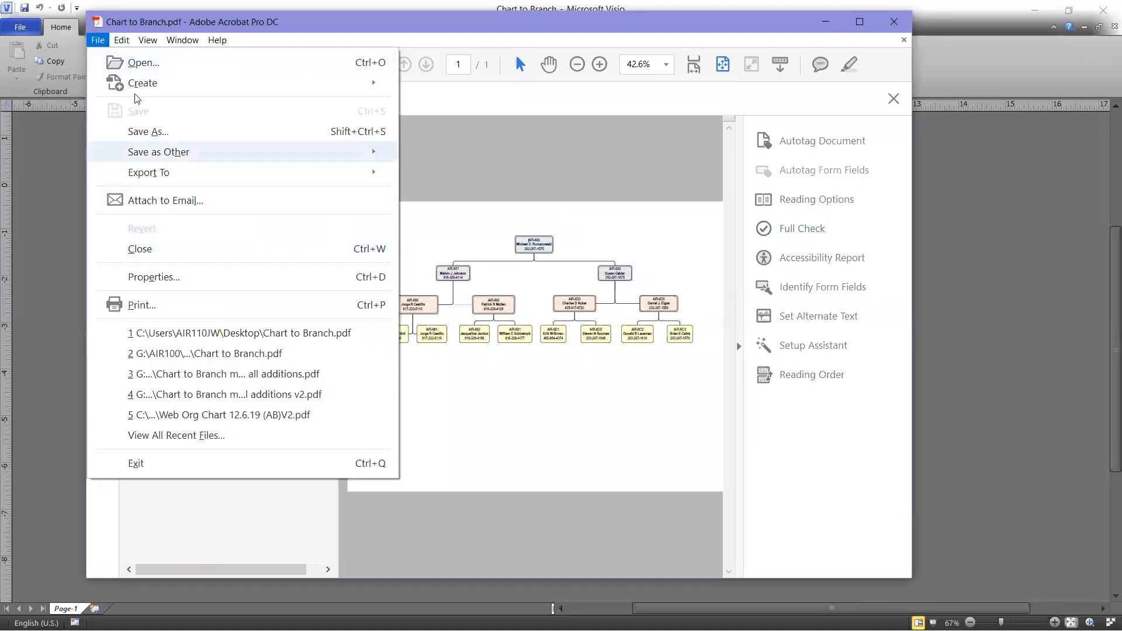
mouse_move(147, 281)
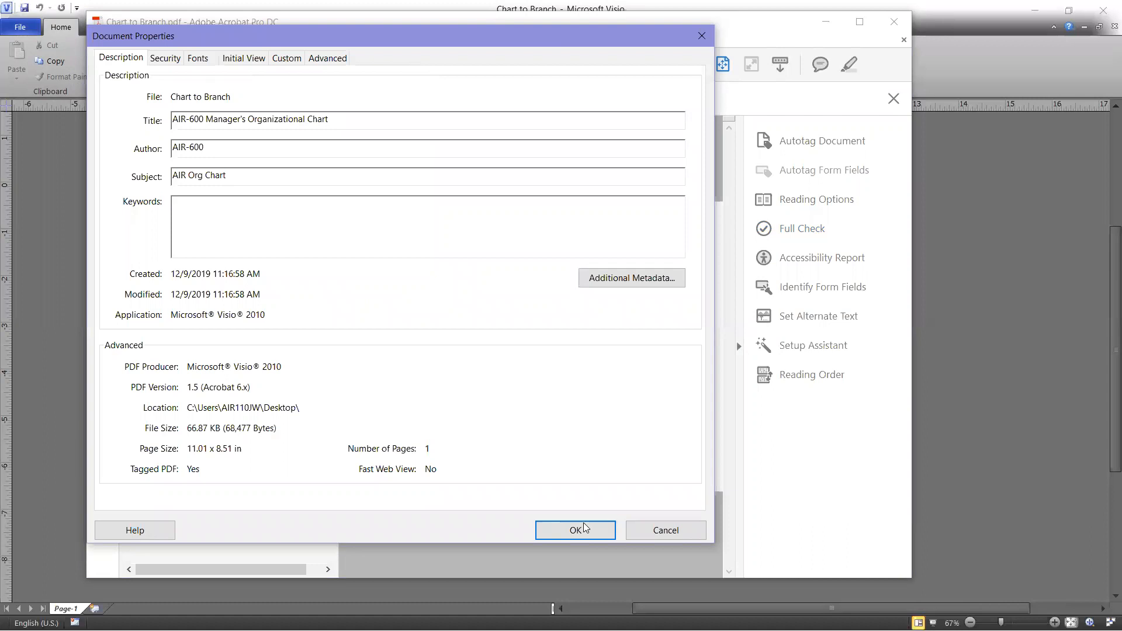
click(574, 530)
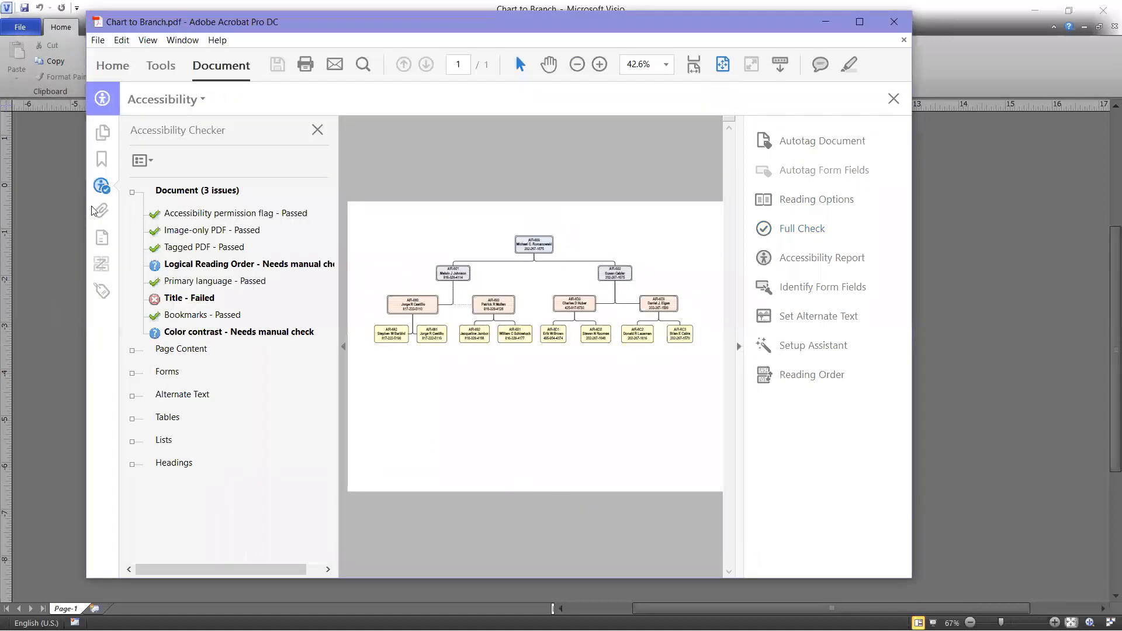
right_click(188, 297)
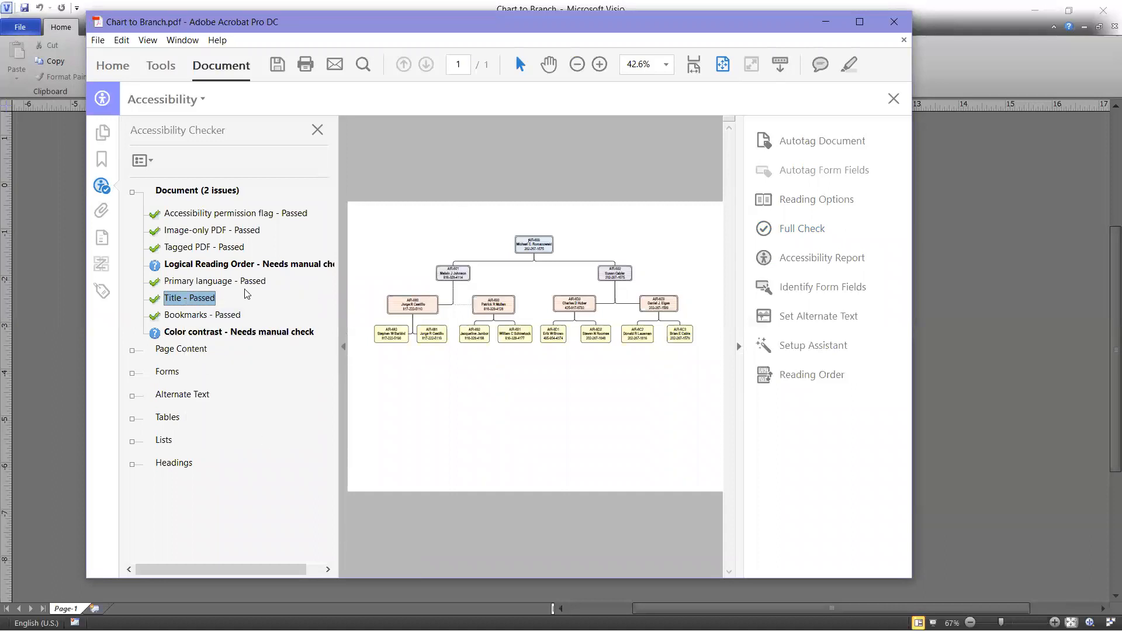
mouse_move(278, 346)
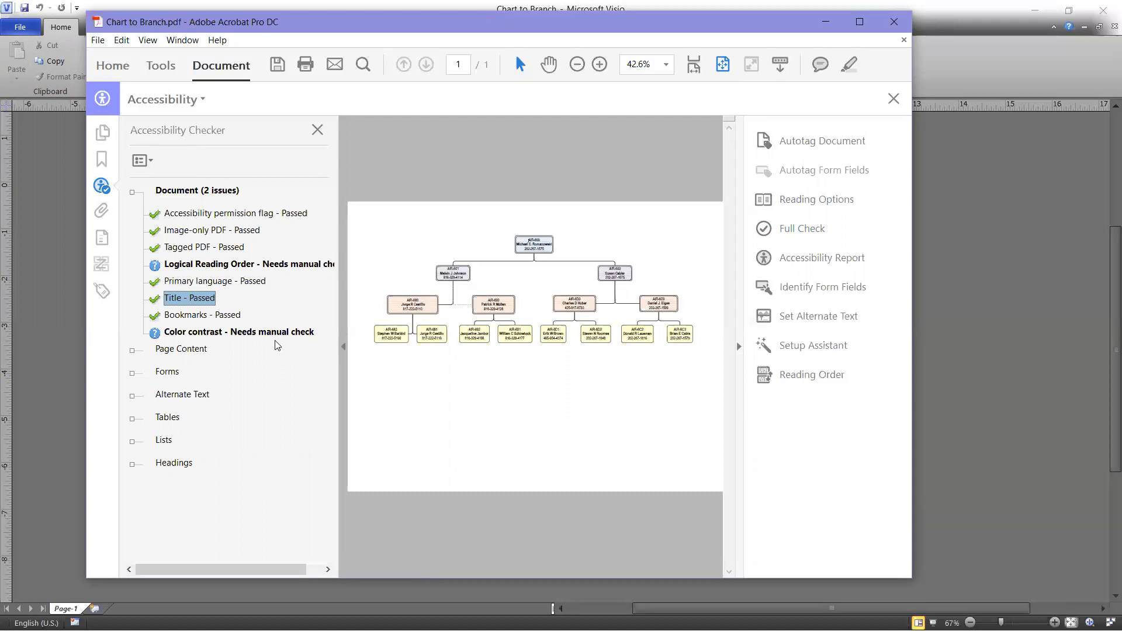
mouse_move(576, 500)
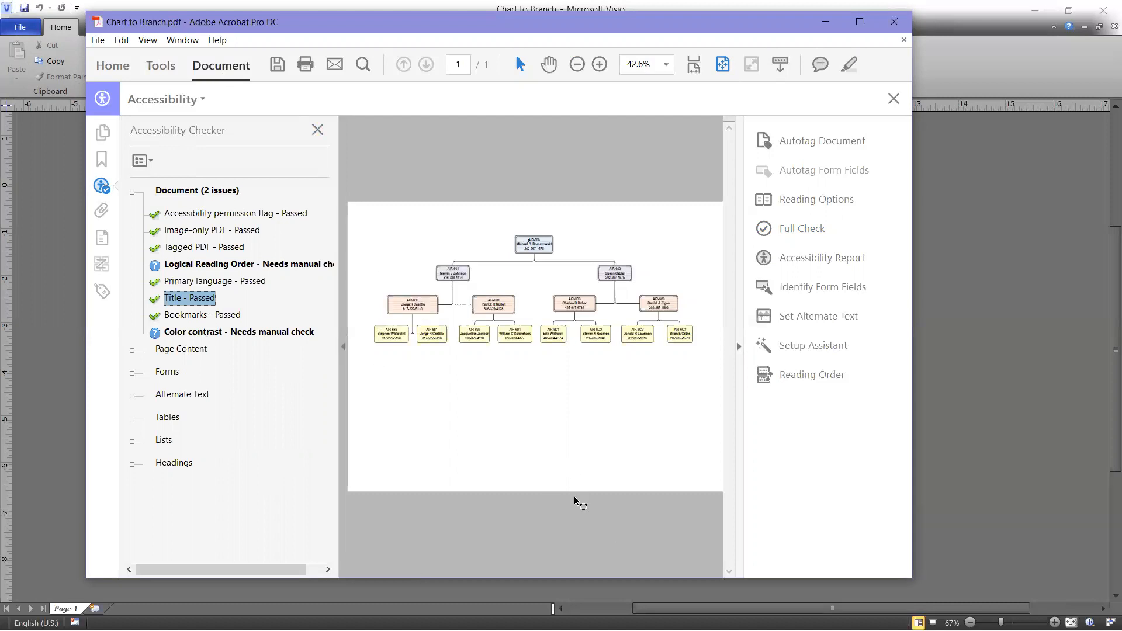
mouse_move(576, 509)
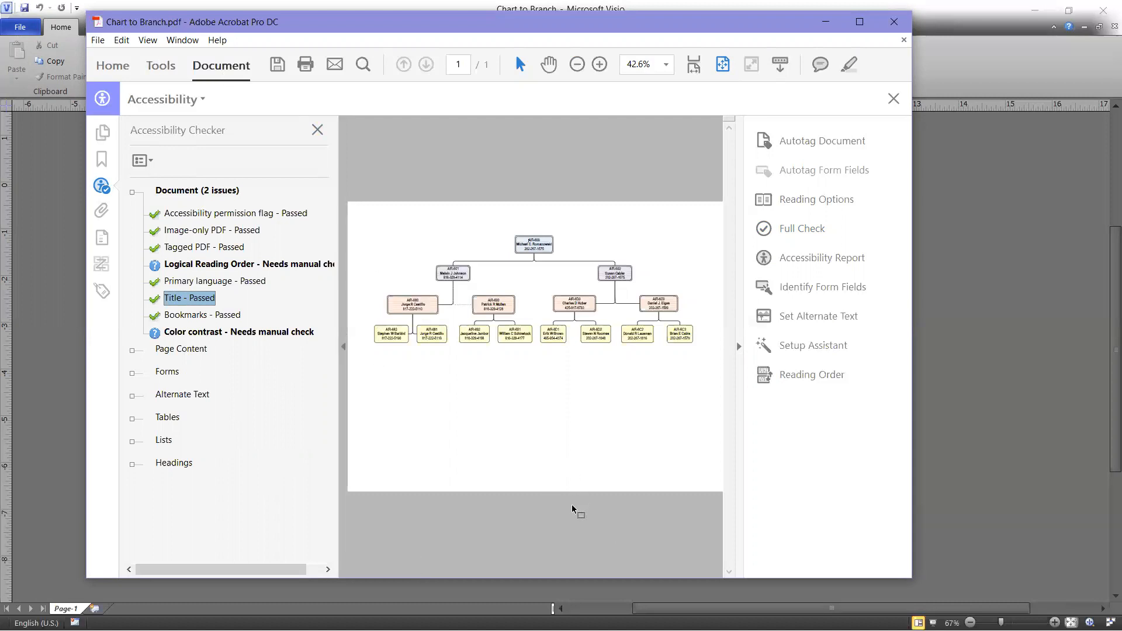
mouse_move(346, 362)
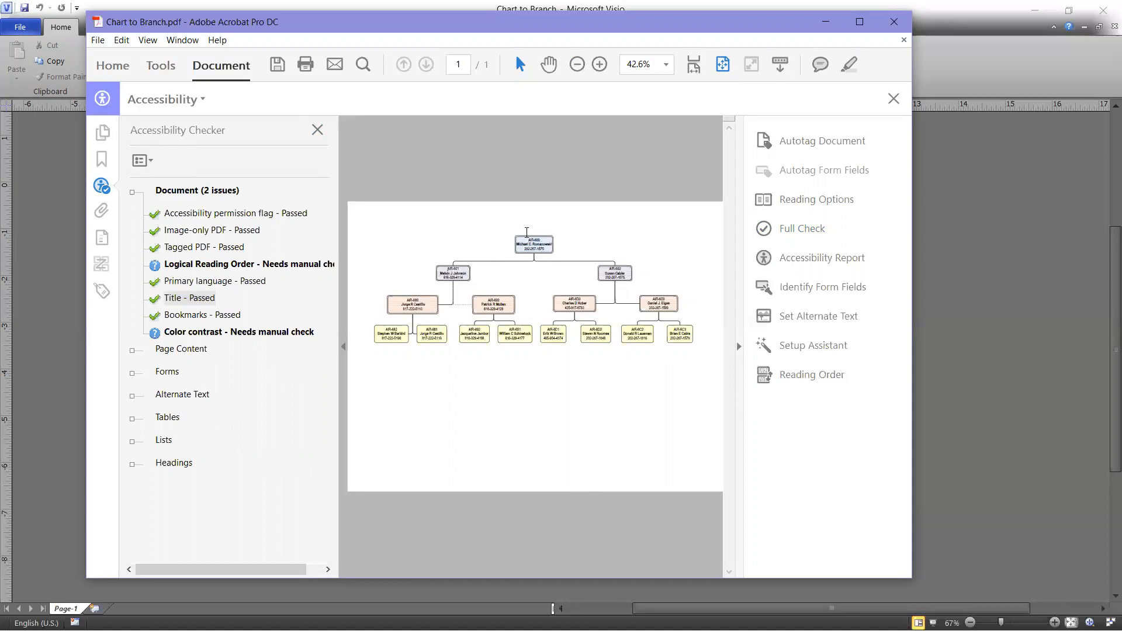
mouse_move(499, 242)
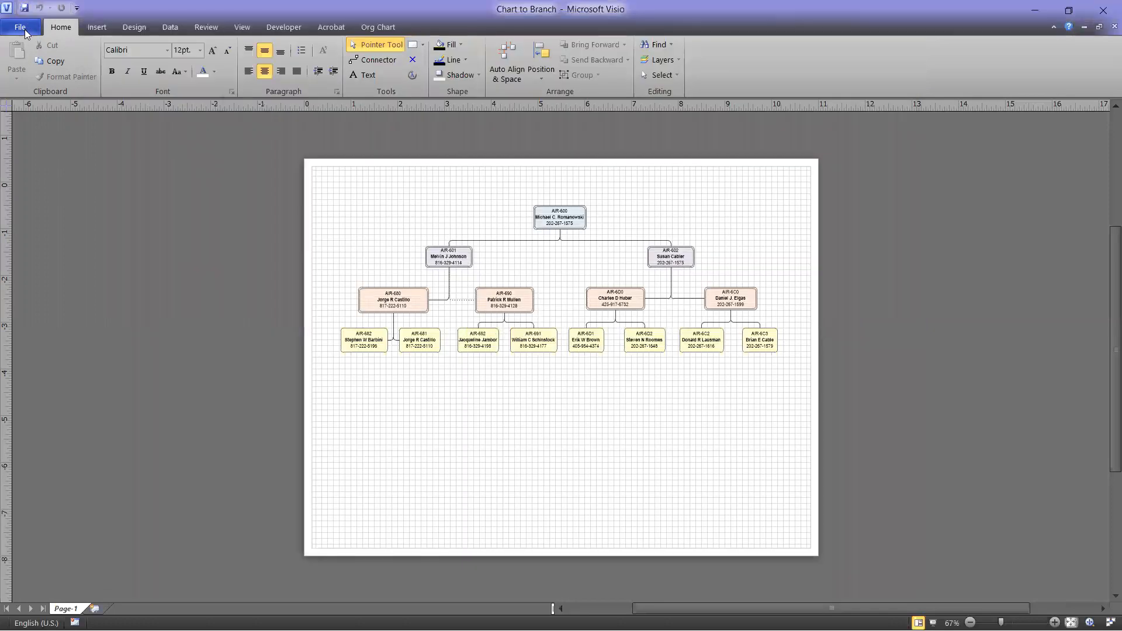
- Return to Visio's Backstage Info page showing Chart to Branch's title, subject and author
click(20, 26)
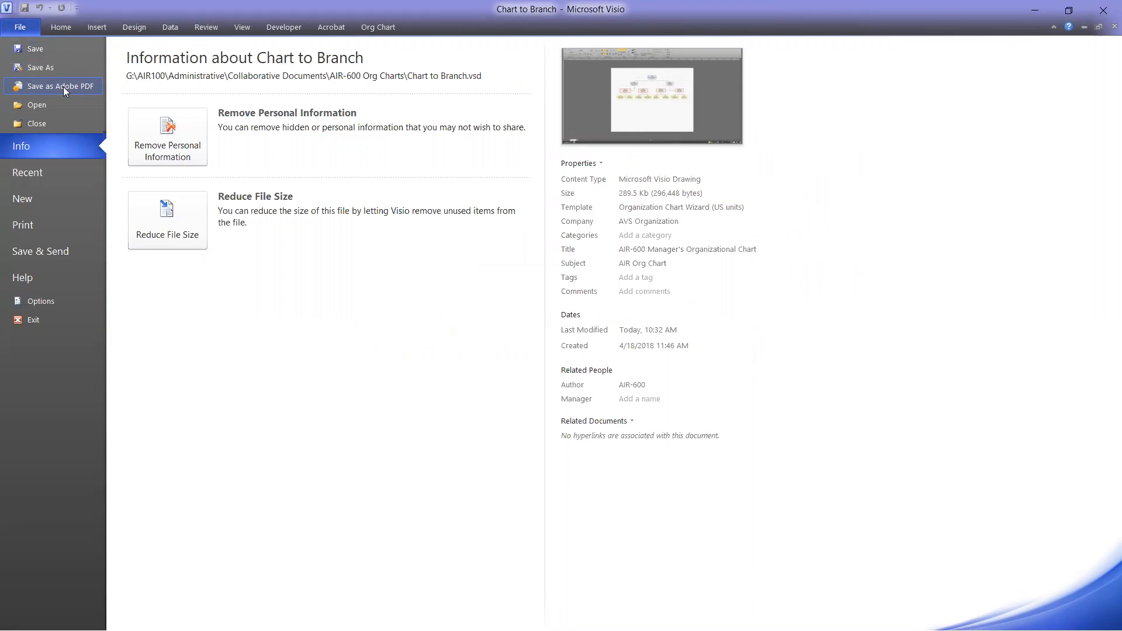
mouse_move(860, 8)
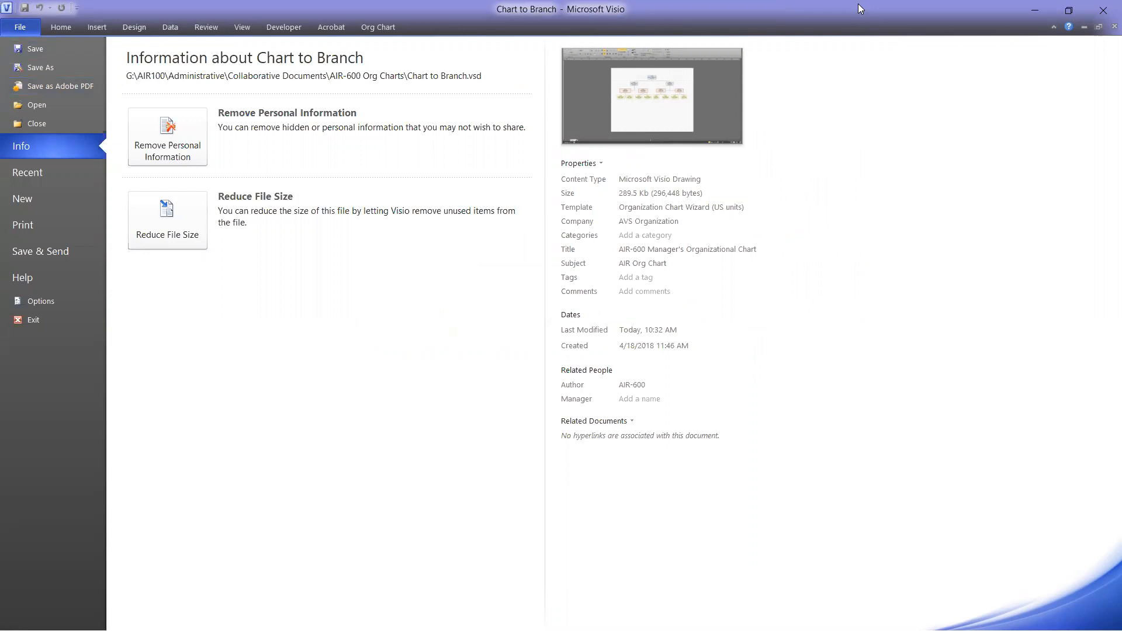
mouse_move(1083, 22)
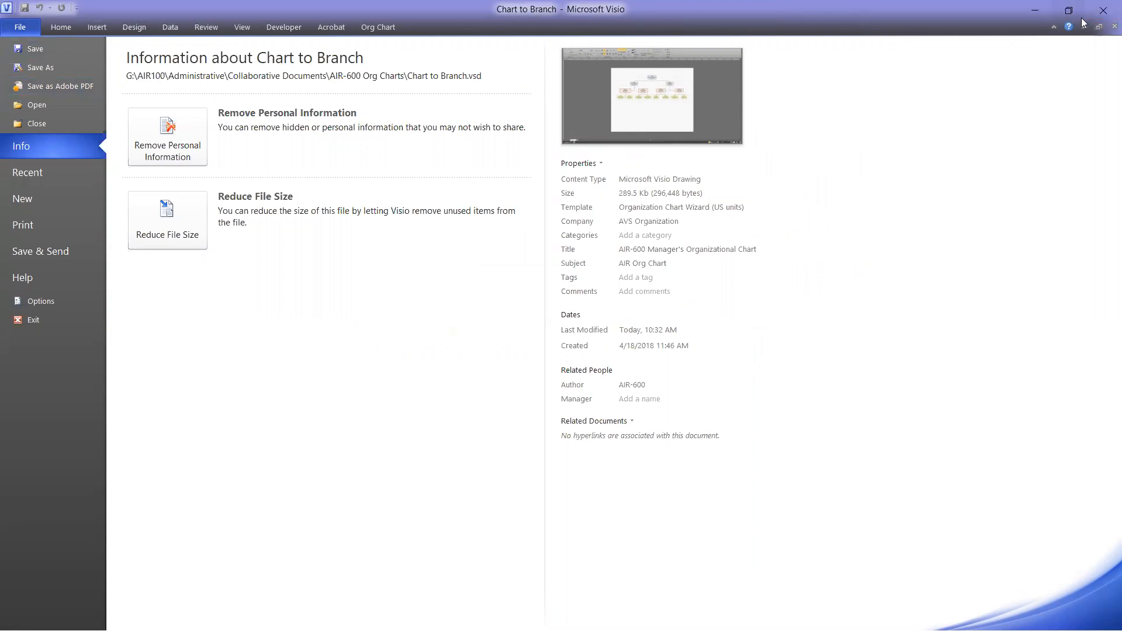
mouse_move(873, 66)
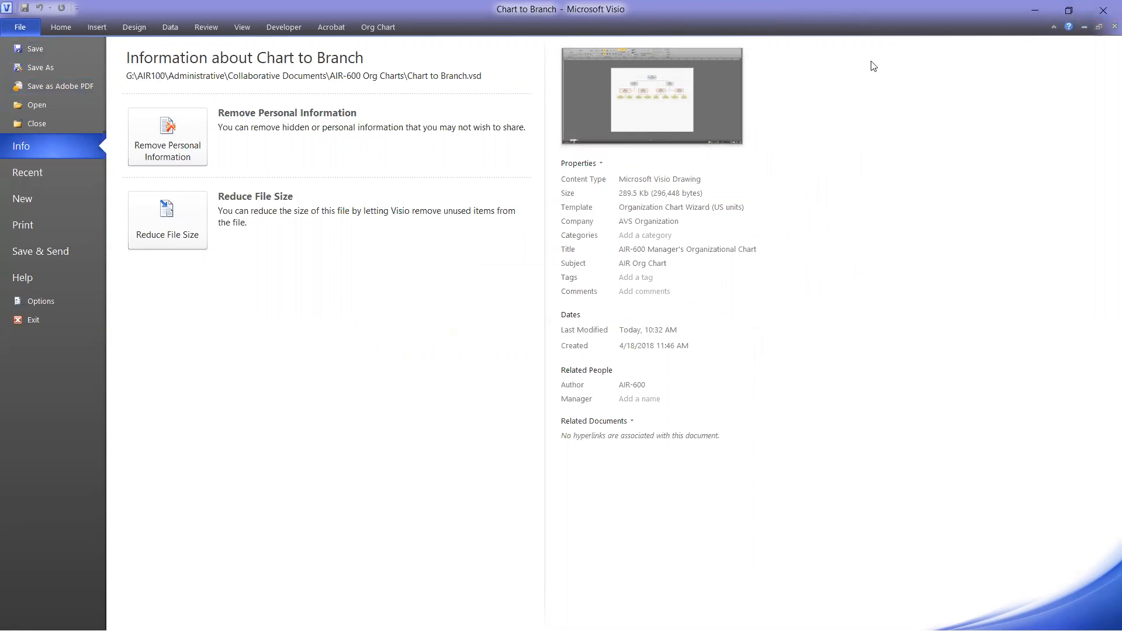